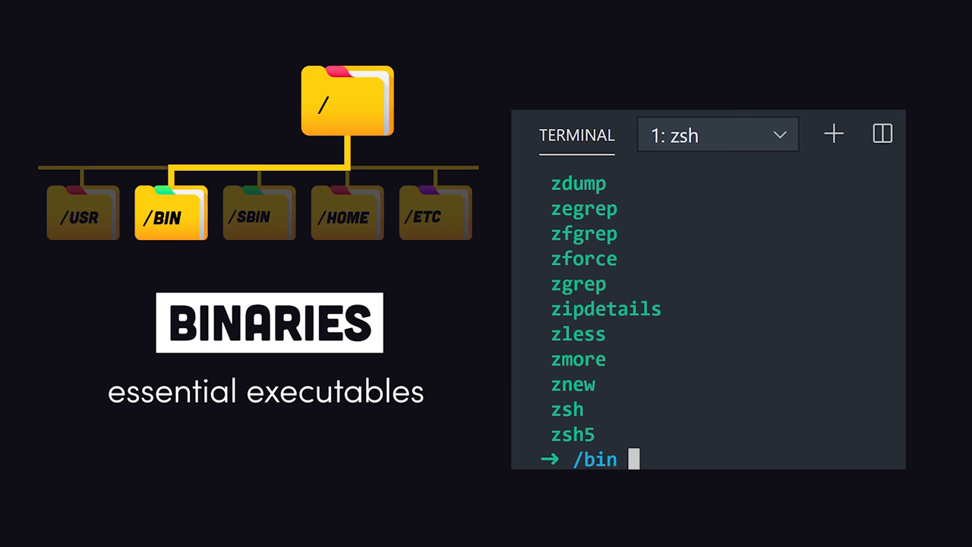
{"action": "scroll", "scroll_direction": "down", "scroll_amount": 3}
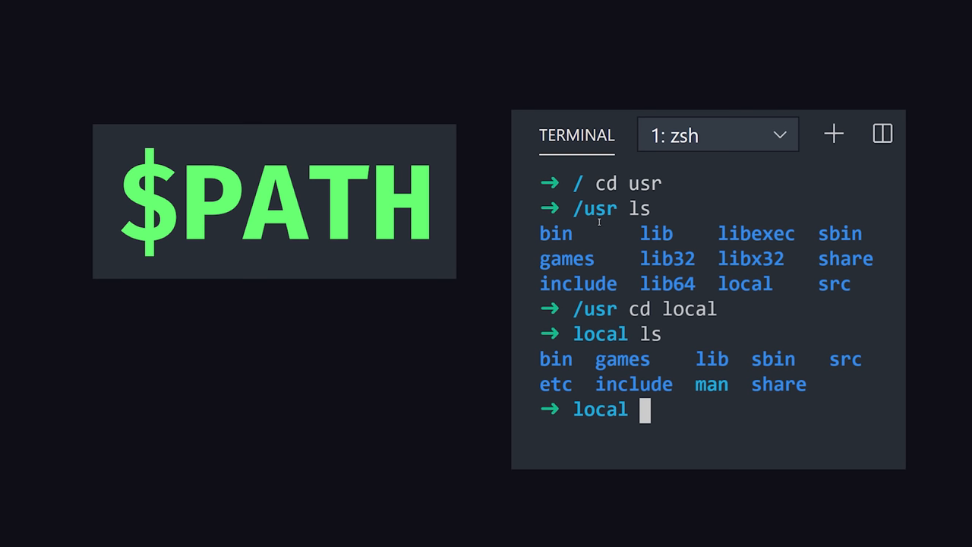
{"action": "type", "text": "echo $PATH"}
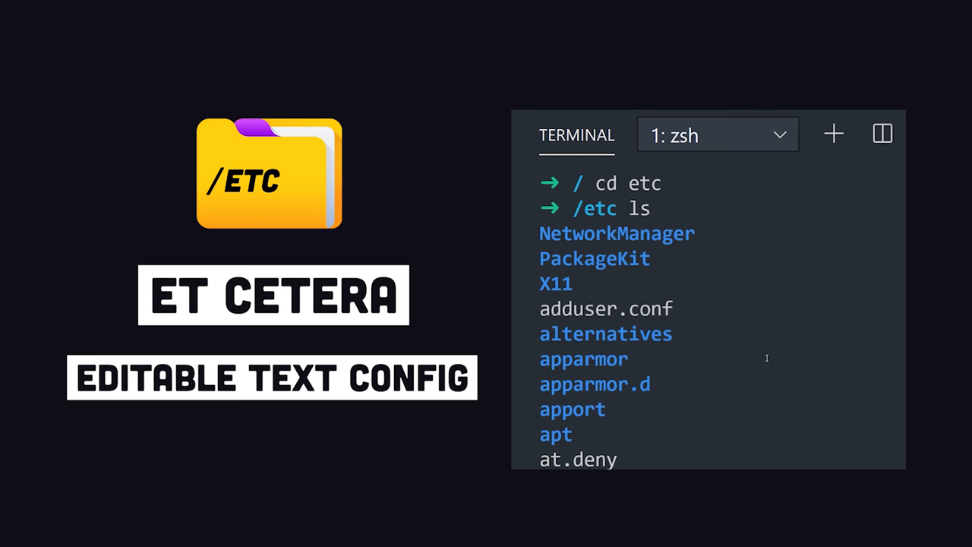
{"action": "scroll", "scroll_direction": "down", "scroll_amount": 3}
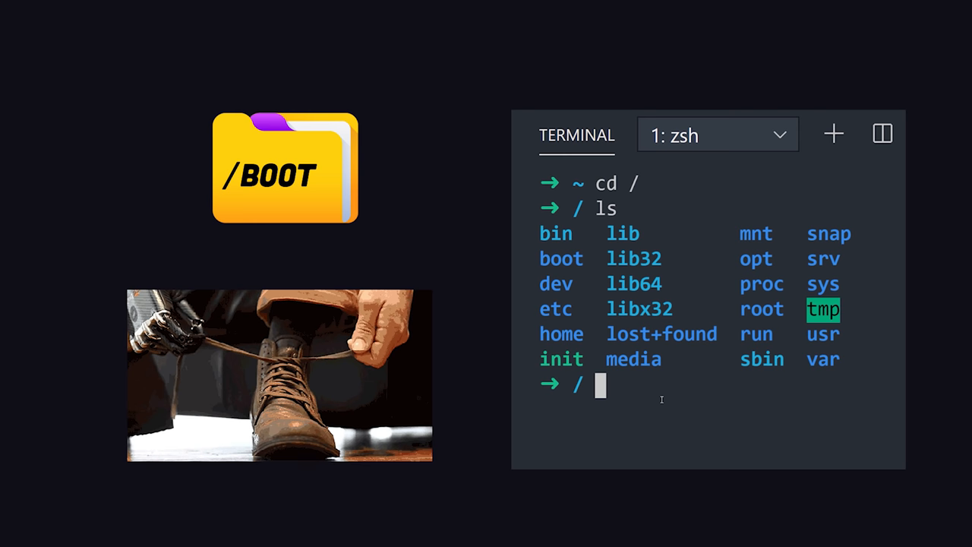
{"action": "type", "text": "cd dev"}
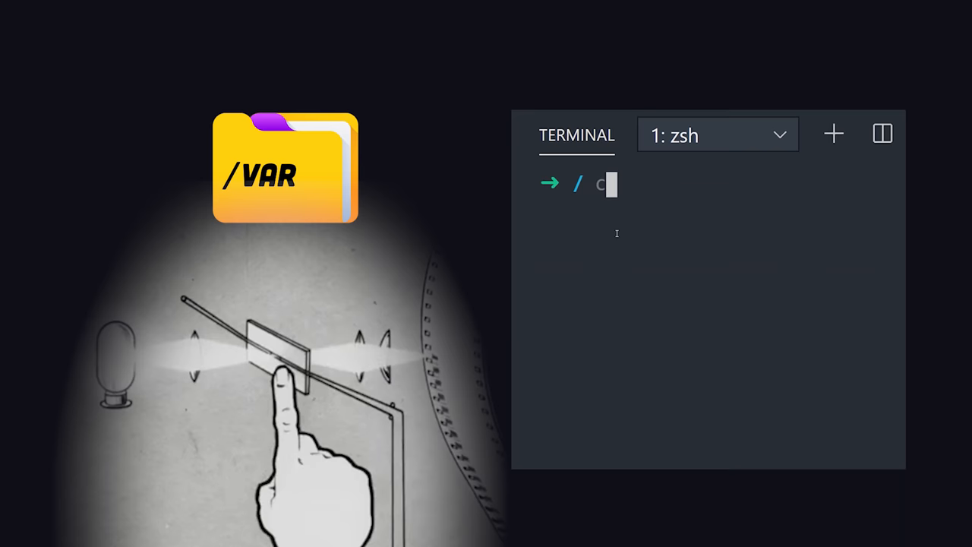
{"action": "type", "text": "cd var"}
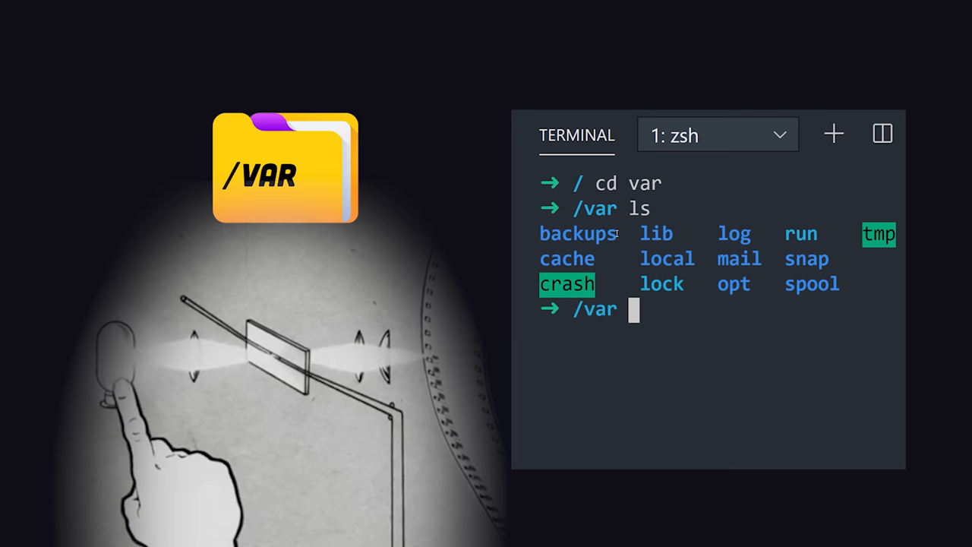